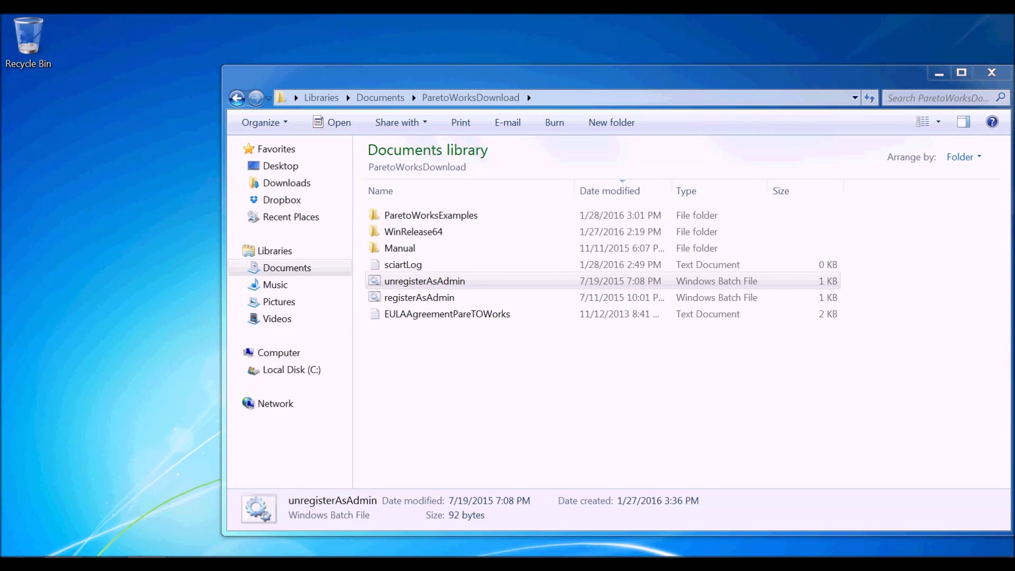
{"action": "mouse_move", "coordinate": [916, 327]}
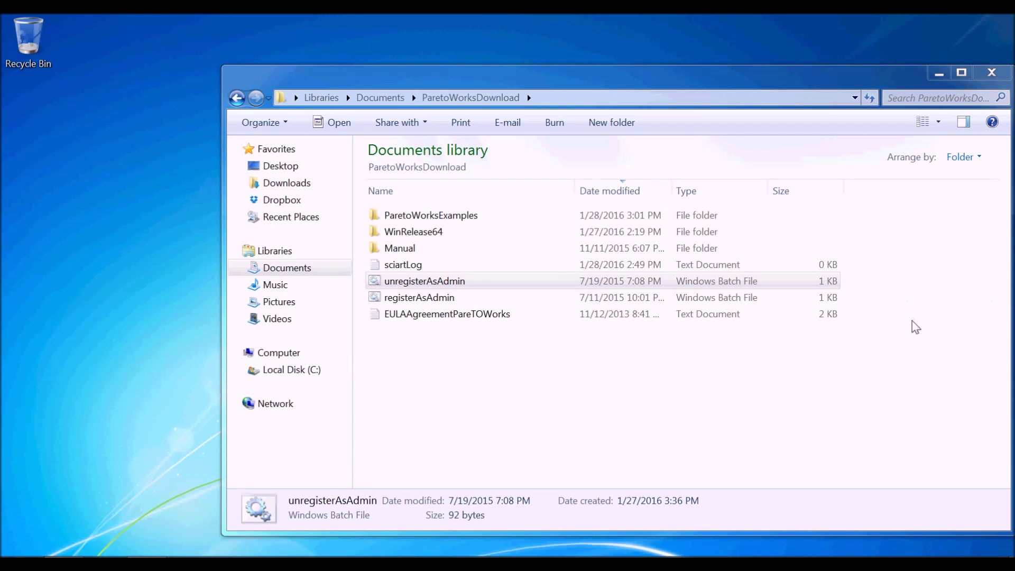
{"action": "mouse_move", "coordinate": [881, 351]}
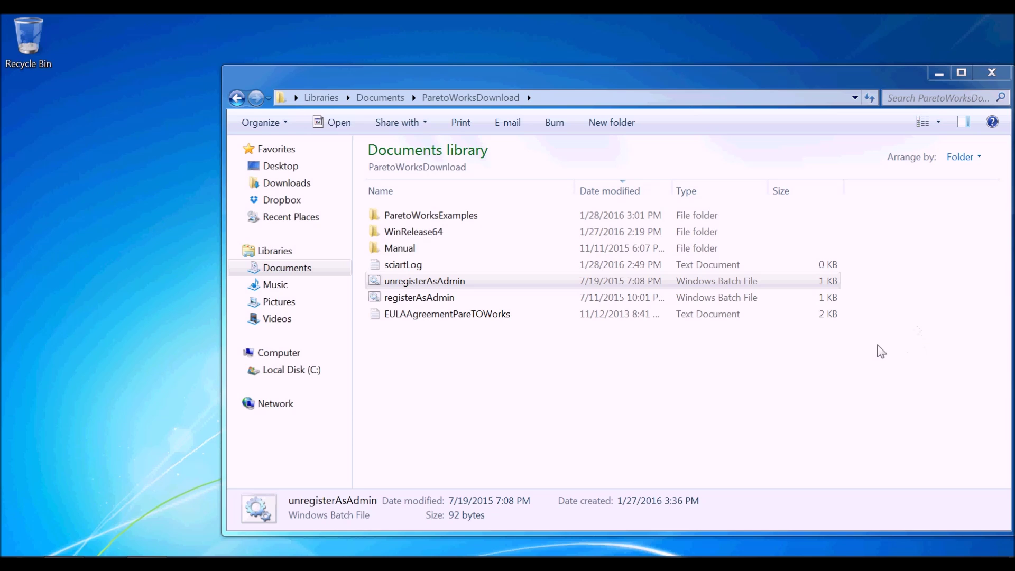
{"action": "mouse_move", "coordinate": [541, 385]}
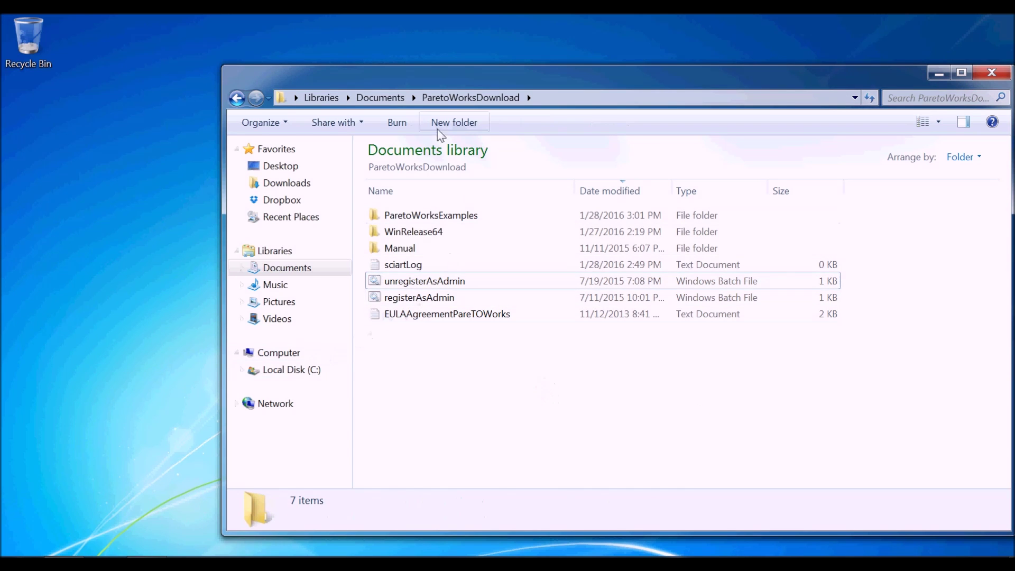
Run registerAsAdmin as administrator, dismiss the Visual C++ setup, and acknowledge the RegSvr32 success message.
{"action": "left_click", "coordinate": [419, 298]}
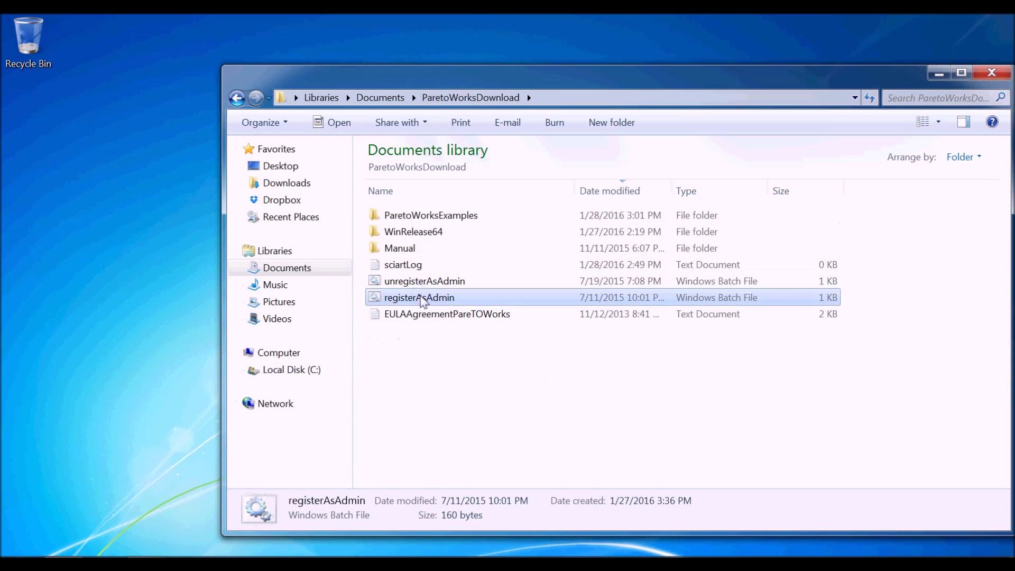
{"action": "right_click", "coordinate": [419, 298]}
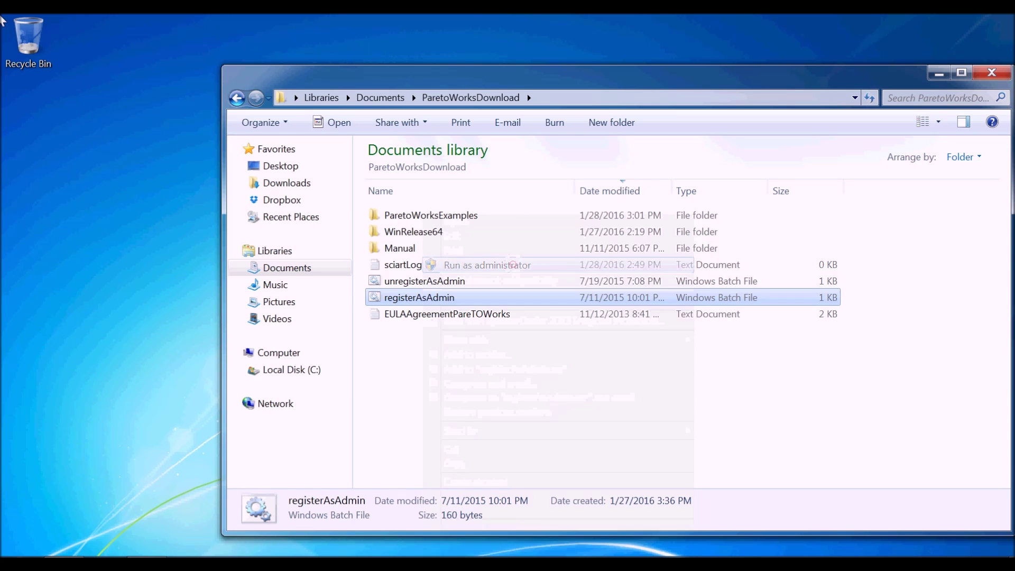
{"action": "left_click", "coordinate": [486, 265]}
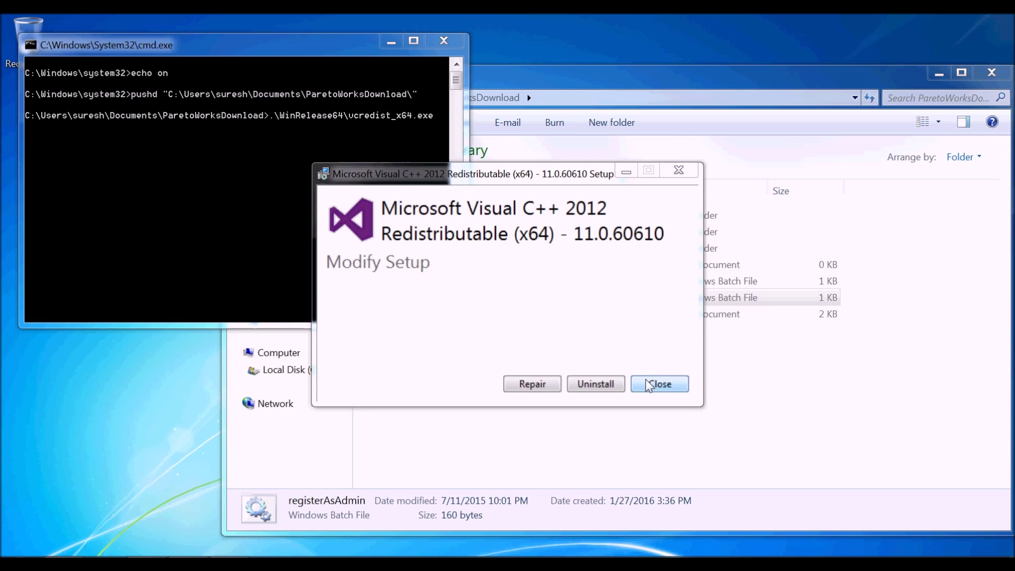
{"action": "left_click", "coordinate": [659, 384]}
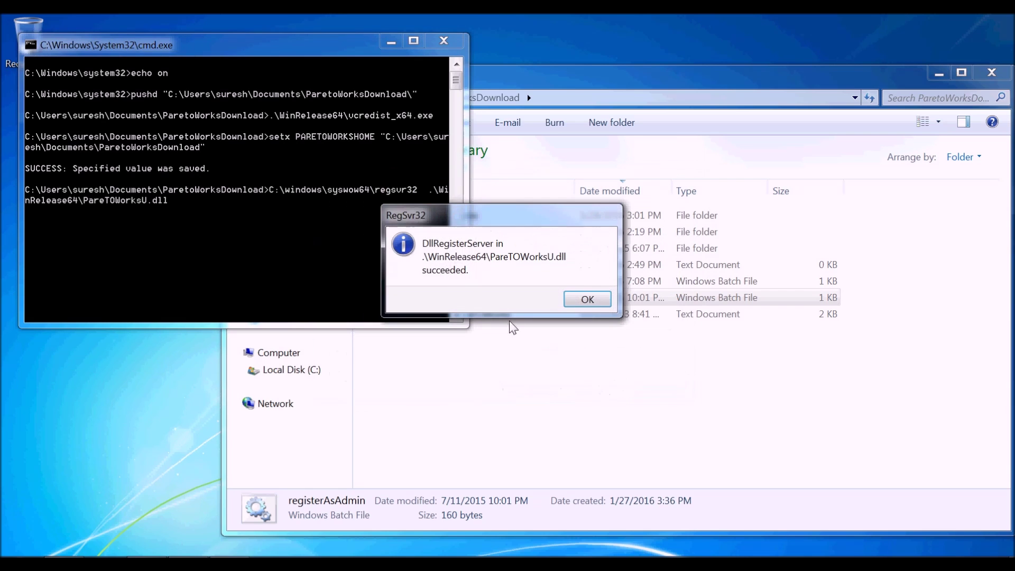
{"action": "mouse_move", "coordinate": [184, 181]}
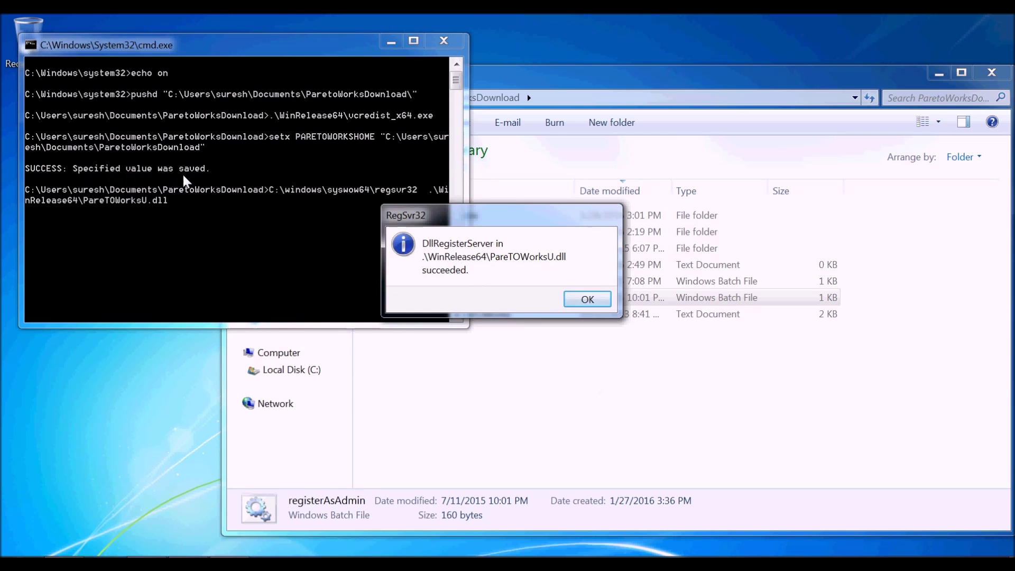
{"action": "mouse_move", "coordinate": [201, 180]}
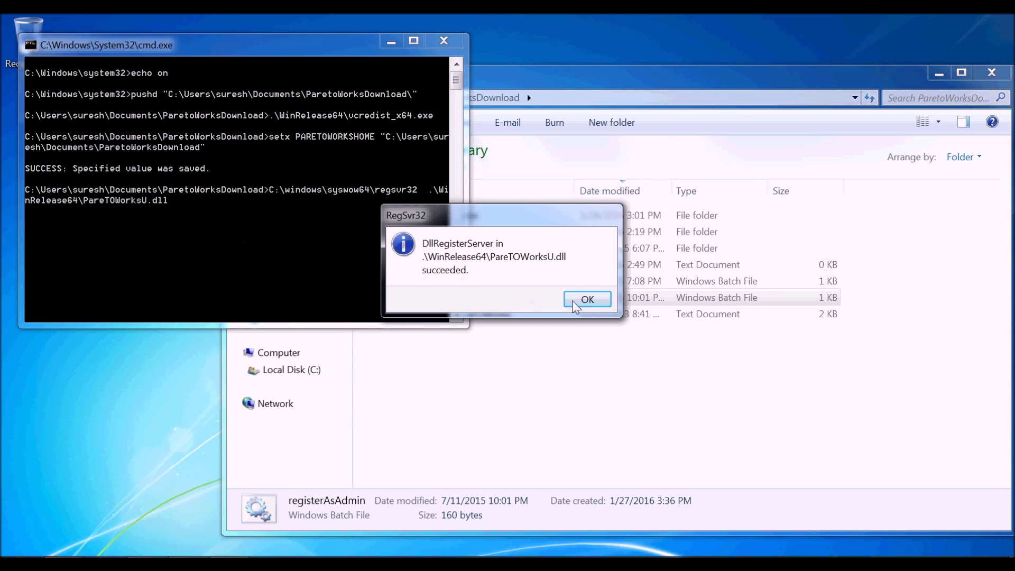
{"action": "left_click", "coordinate": [586, 300]}
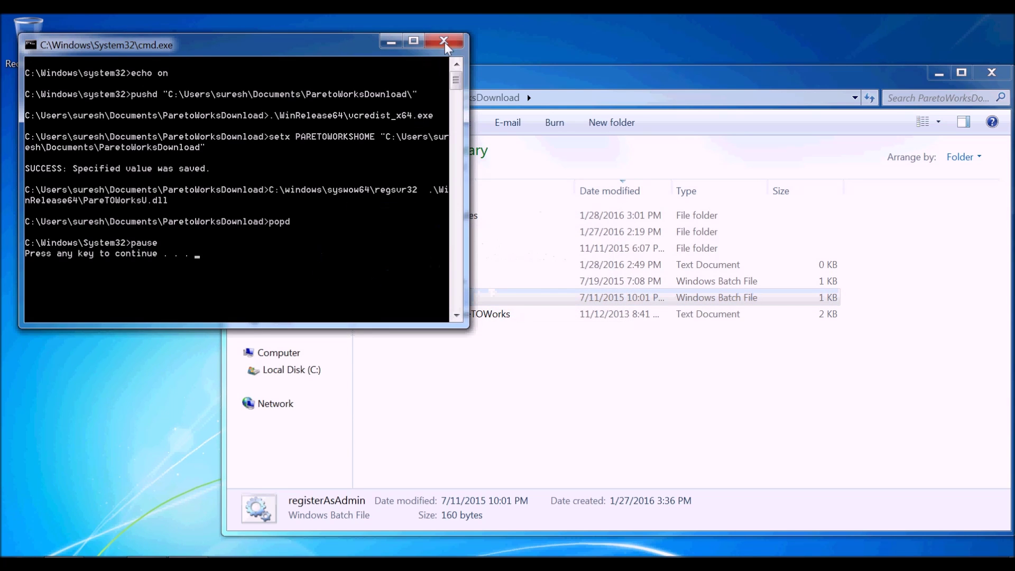
Close the finished cmd.exe window so SOLIDWORKS 2016 can start.
{"action": "left_click", "coordinate": [444, 41]}
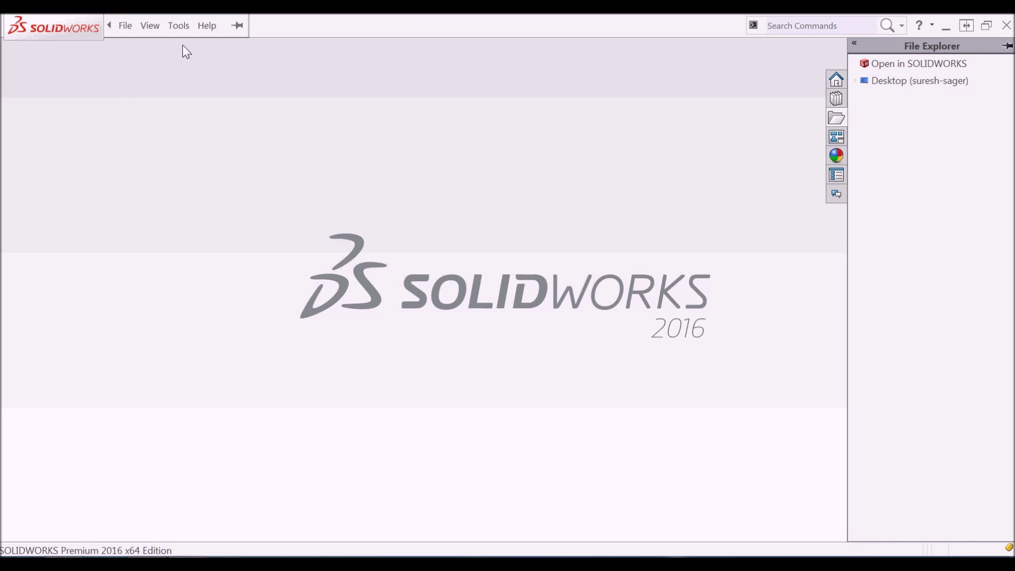
Enable the PareTOWorks add-in in the Tools Add-Ins manager and confirm.
{"action": "left_click", "coordinate": [178, 26]}
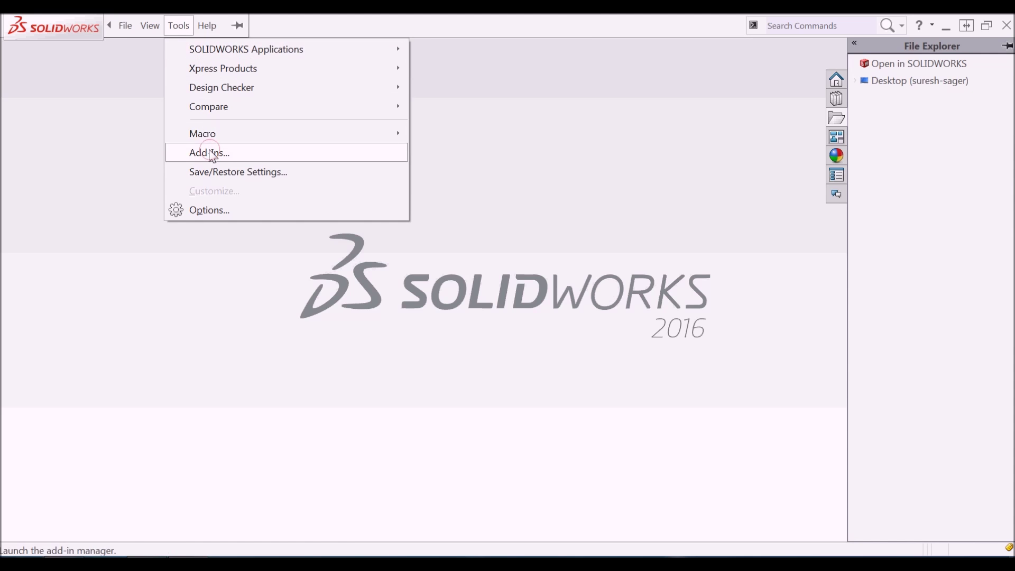
{"action": "left_click", "coordinate": [209, 152]}
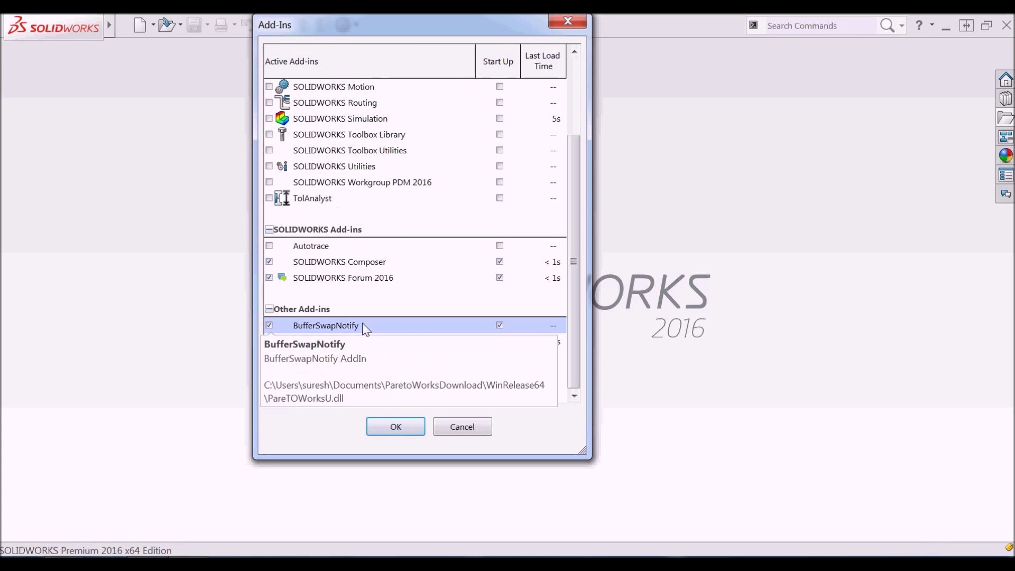
{"action": "left_click", "coordinate": [319, 342]}
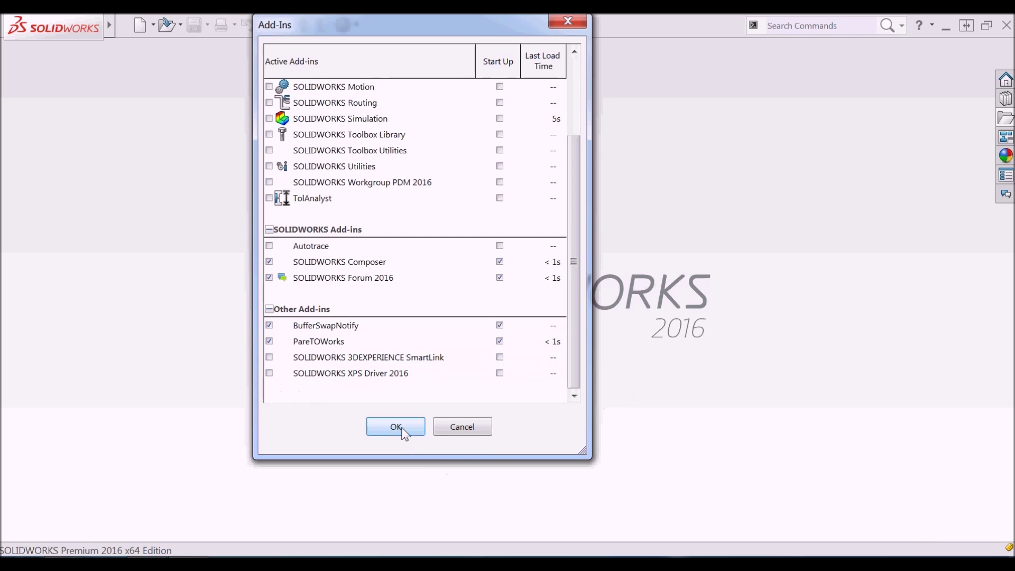
{"action": "left_click", "coordinate": [394, 426]}
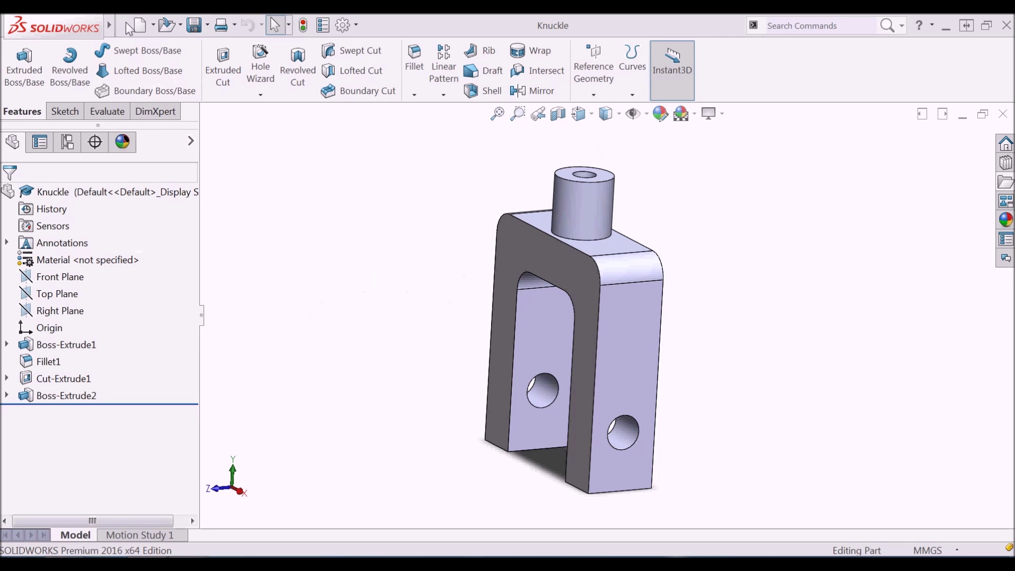
Show the ParetoWorks Setup panel for the Knuckle part and expand then collapse Boundary Conditions.
{"action": "left_click", "coordinate": [109, 25]}
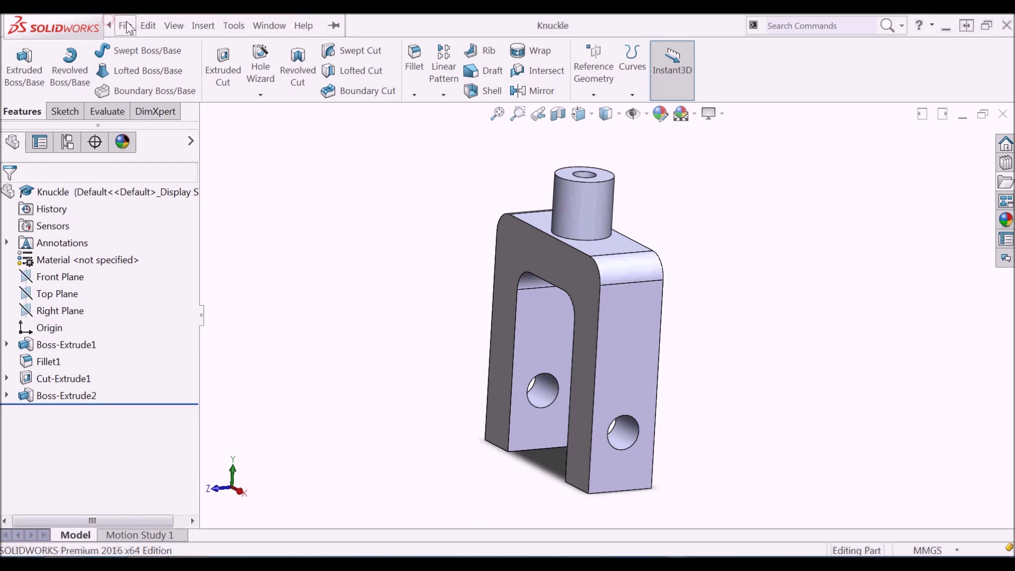
{"action": "left_click", "coordinate": [232, 26]}
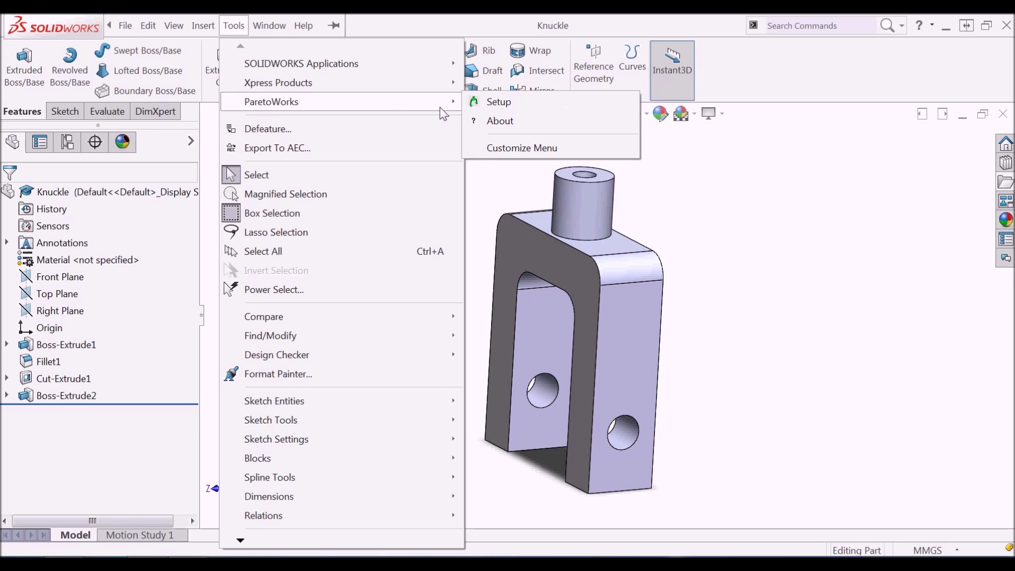
{"action": "mouse_move", "coordinate": [498, 101]}
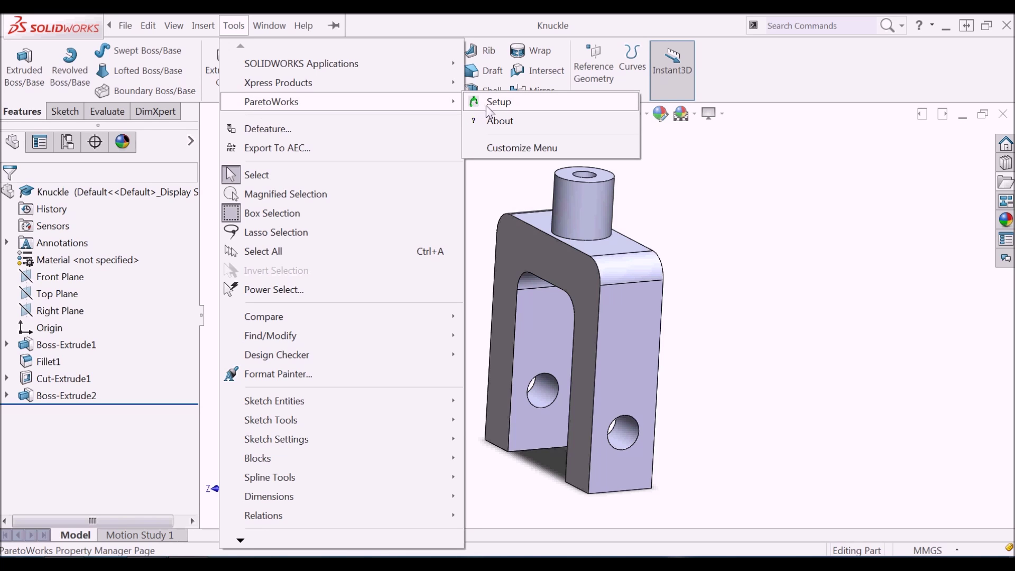
{"action": "left_click", "coordinate": [498, 101]}
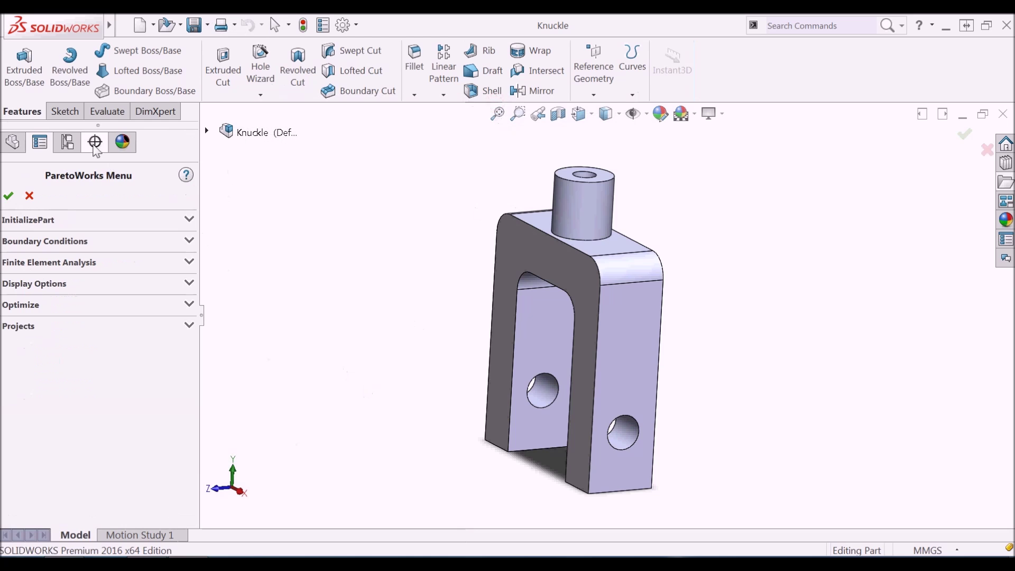
{"action": "mouse_move", "coordinate": [154, 219]}
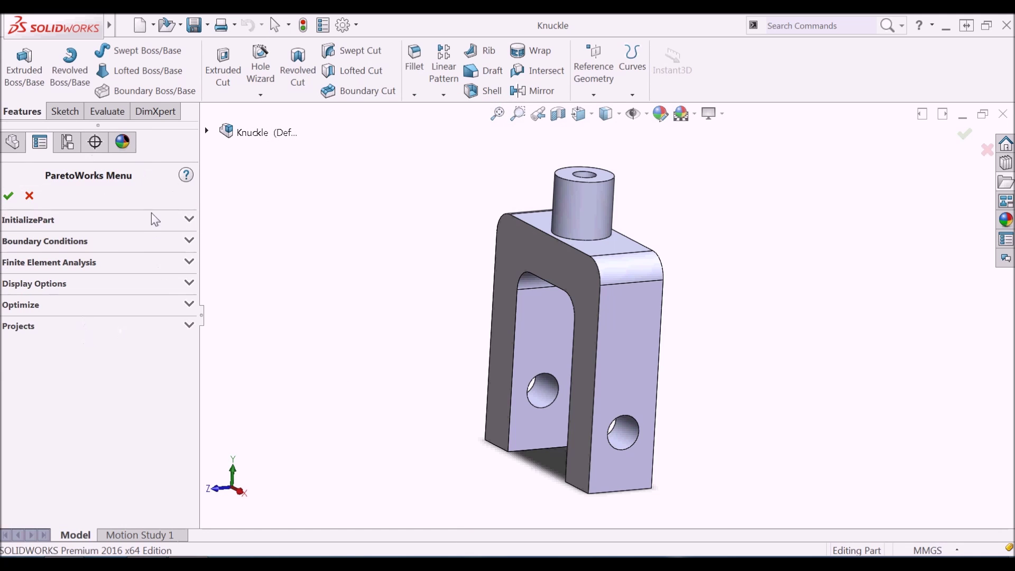
{"action": "left_click", "coordinate": [44, 241]}
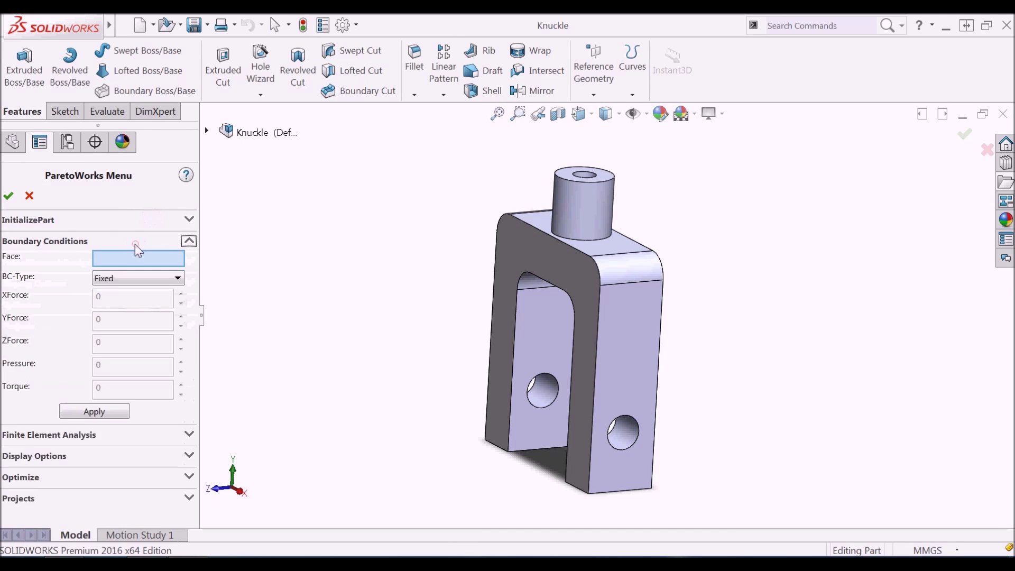
{"action": "left_click", "coordinate": [232, 25]}
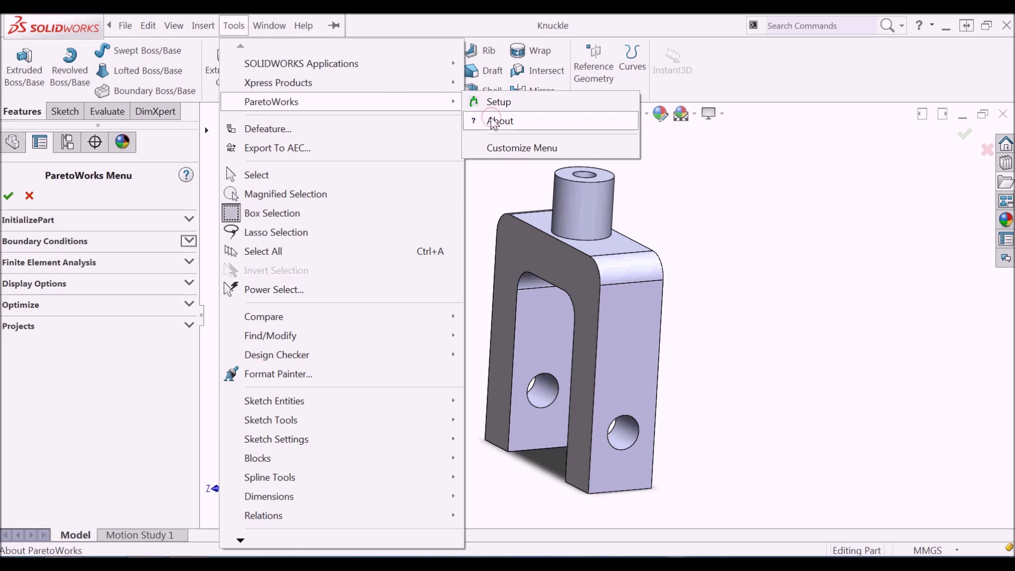
View the About ParetoWorks version information and dismiss it.
{"action": "left_click", "coordinate": [499, 121]}
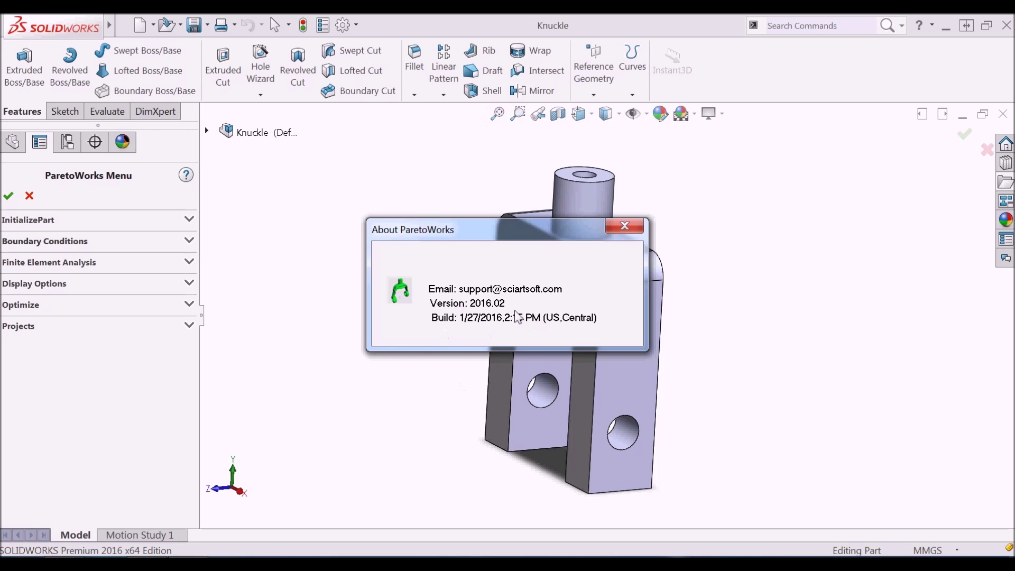
{"action": "mouse_move", "coordinate": [621, 252]}
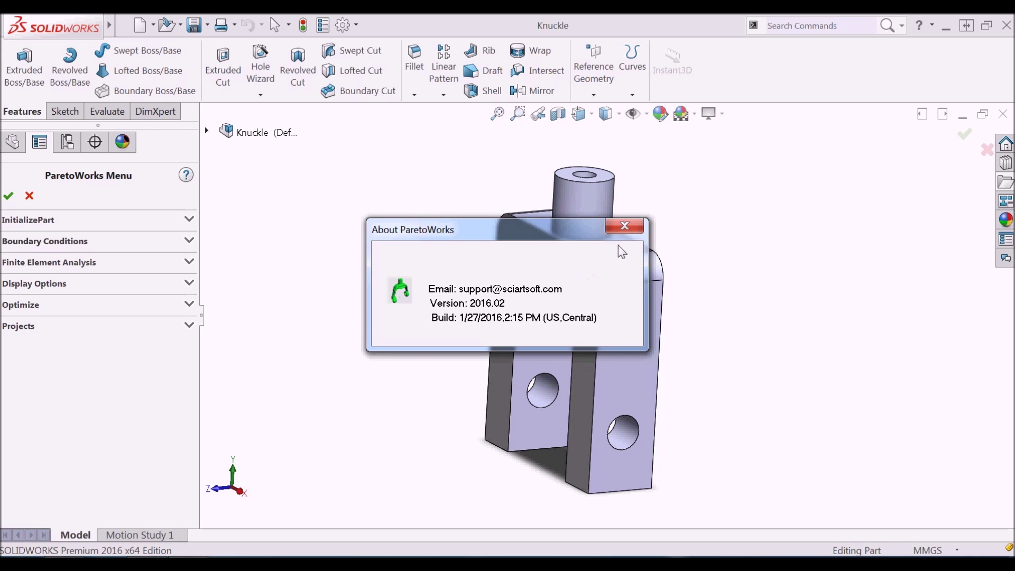
{"action": "left_click", "coordinate": [625, 225]}
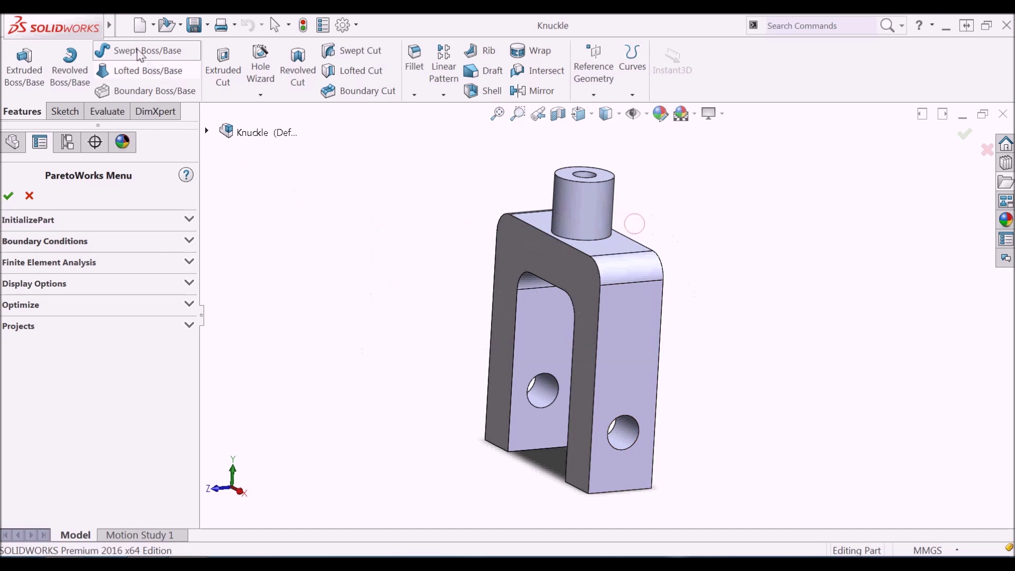
Search the SOLIDWORKS commands for 'Pare' with the Commands search option.
{"action": "left_click", "coordinate": [233, 26]}
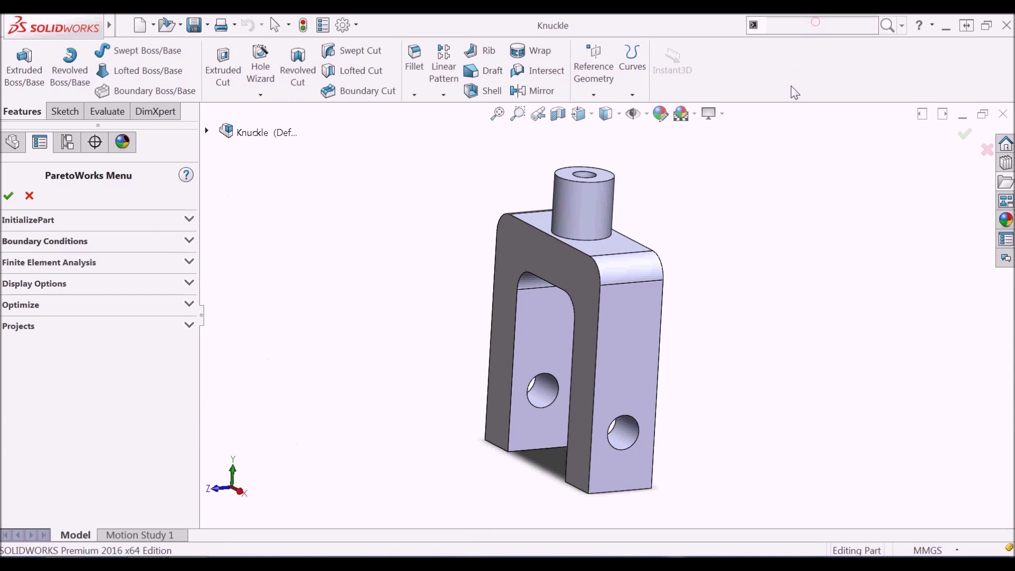
{"action": "left_click", "coordinate": [900, 25]}
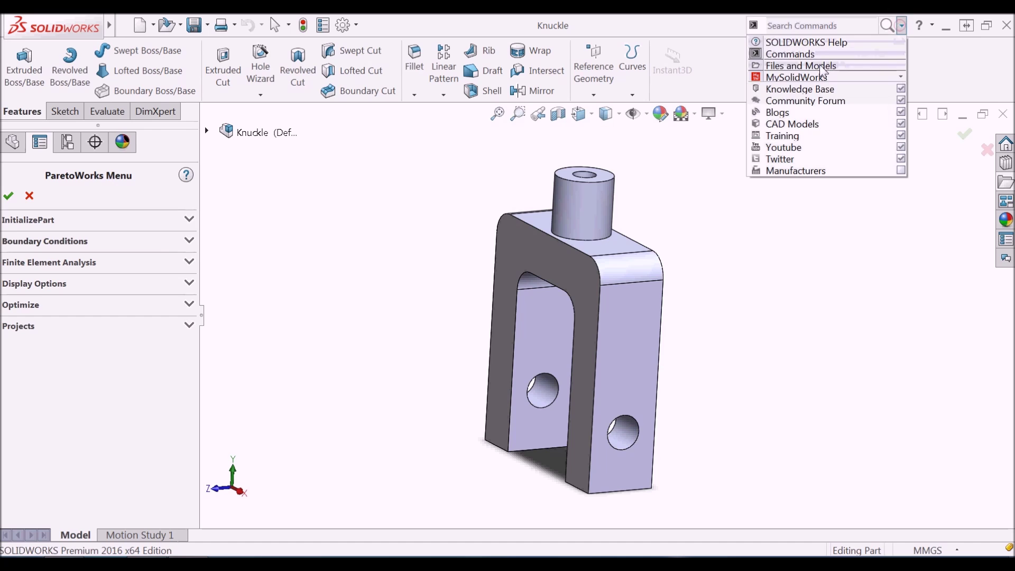
{"action": "type", "text": "P"}
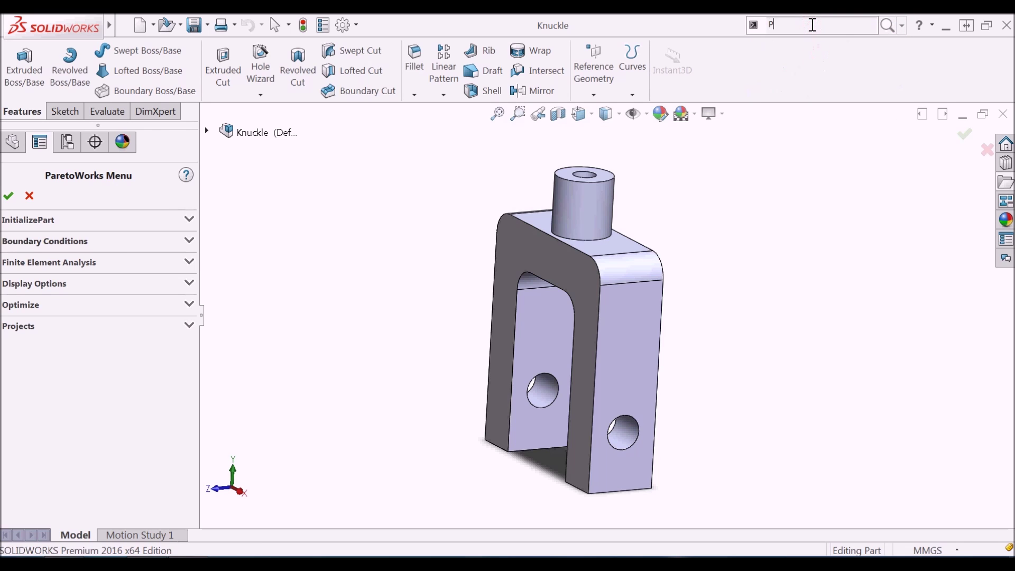
{"action": "type", "text": "are"}
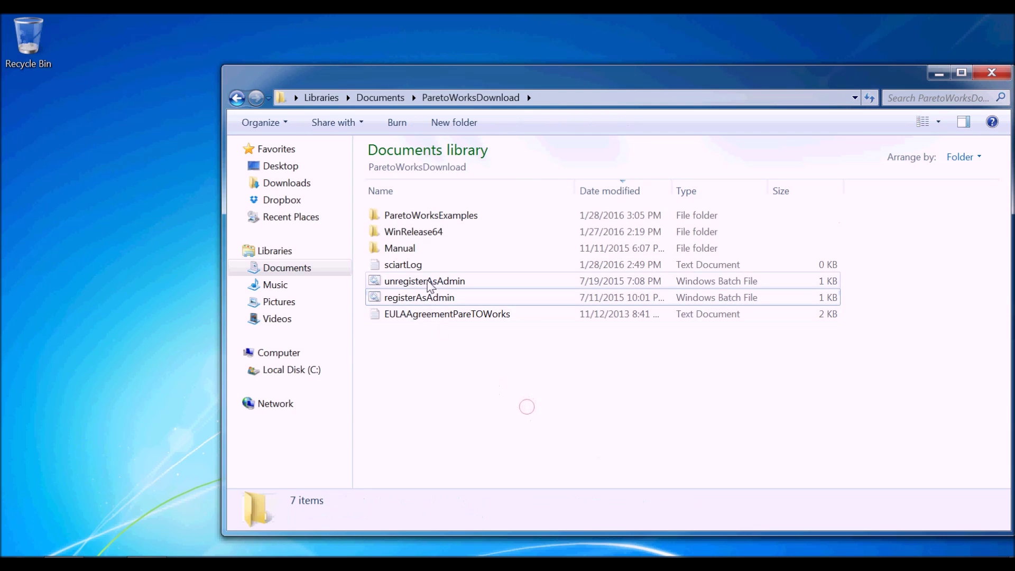
Run unregisterAsAdmin as administrator, acknowledge the successful unregistration, and close the console.
{"action": "left_click", "coordinate": [425, 280]}
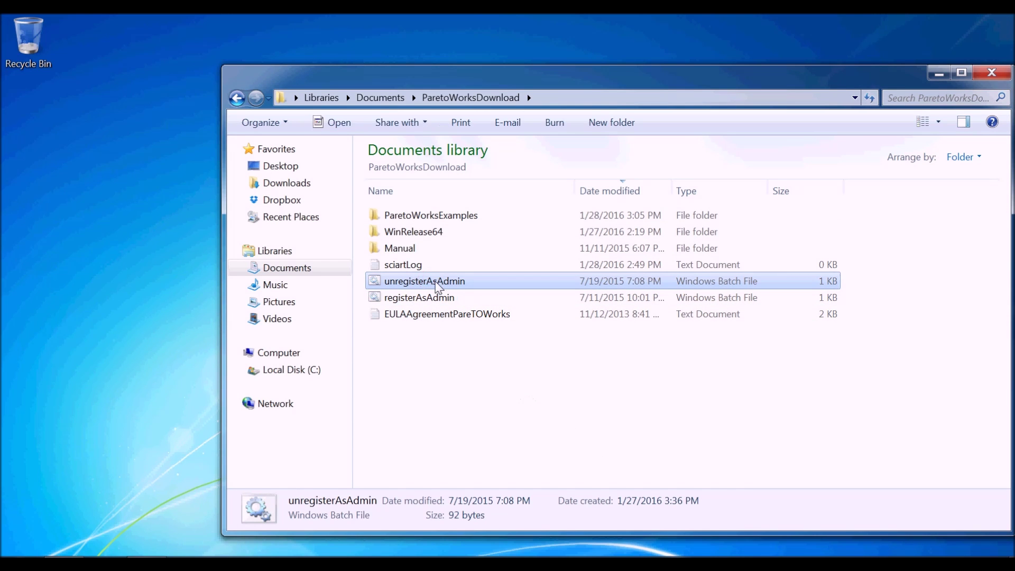
{"action": "right_click", "coordinate": [425, 281]}
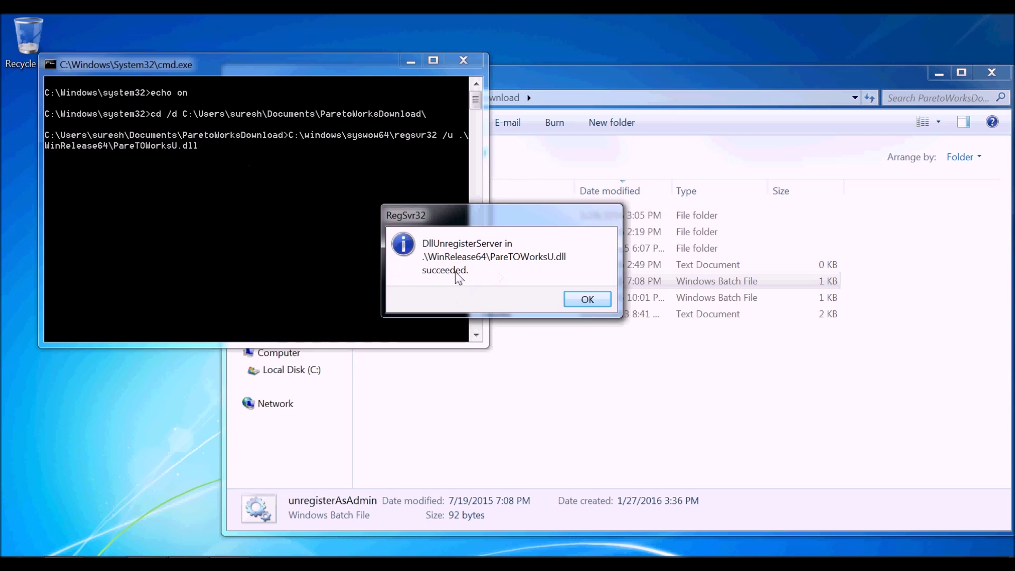
{"action": "left_click", "coordinate": [585, 298]}
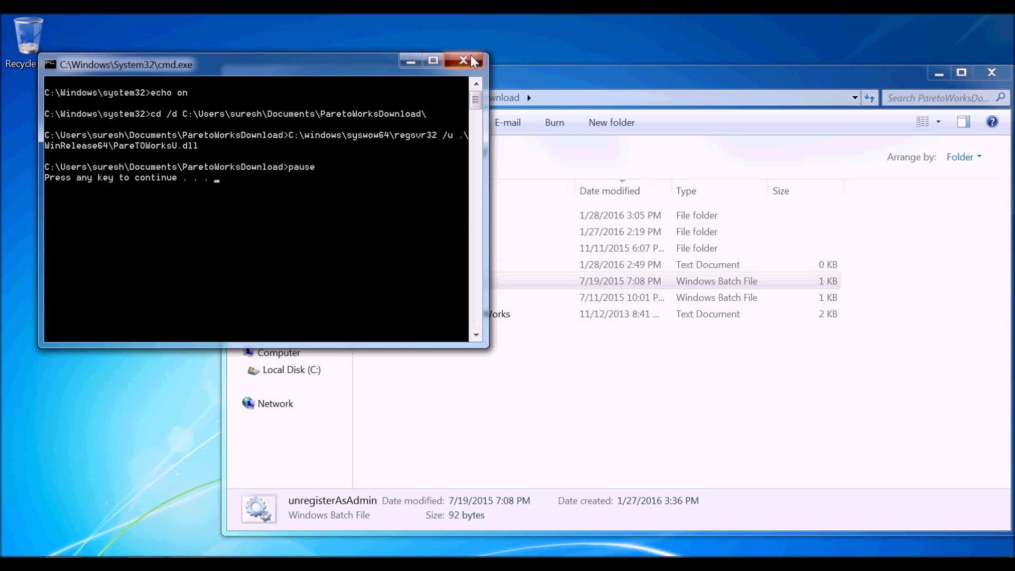
{"action": "left_click", "coordinate": [463, 61]}
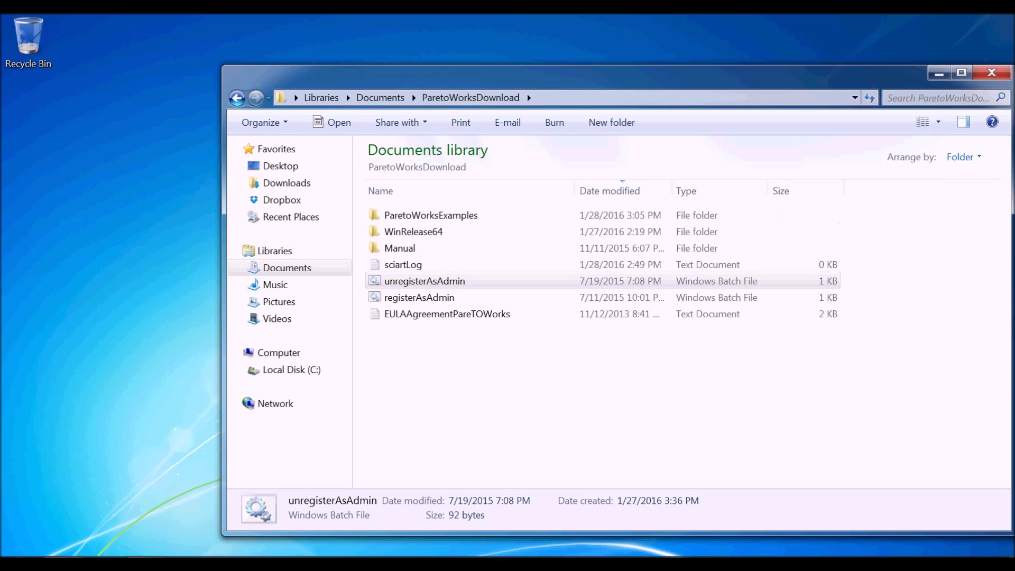